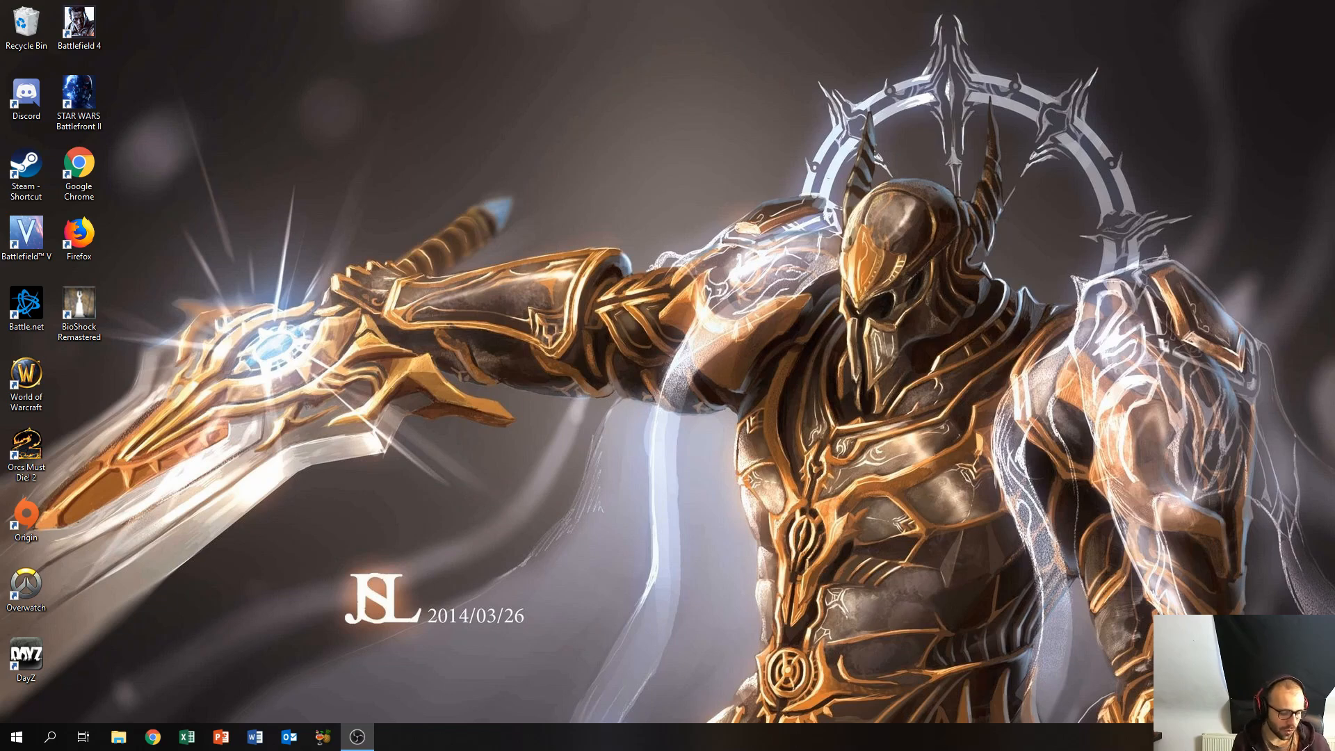
# - Launch Command Prompt by searching 'cmd' in the Start menu
pyautogui.click(16, 737)
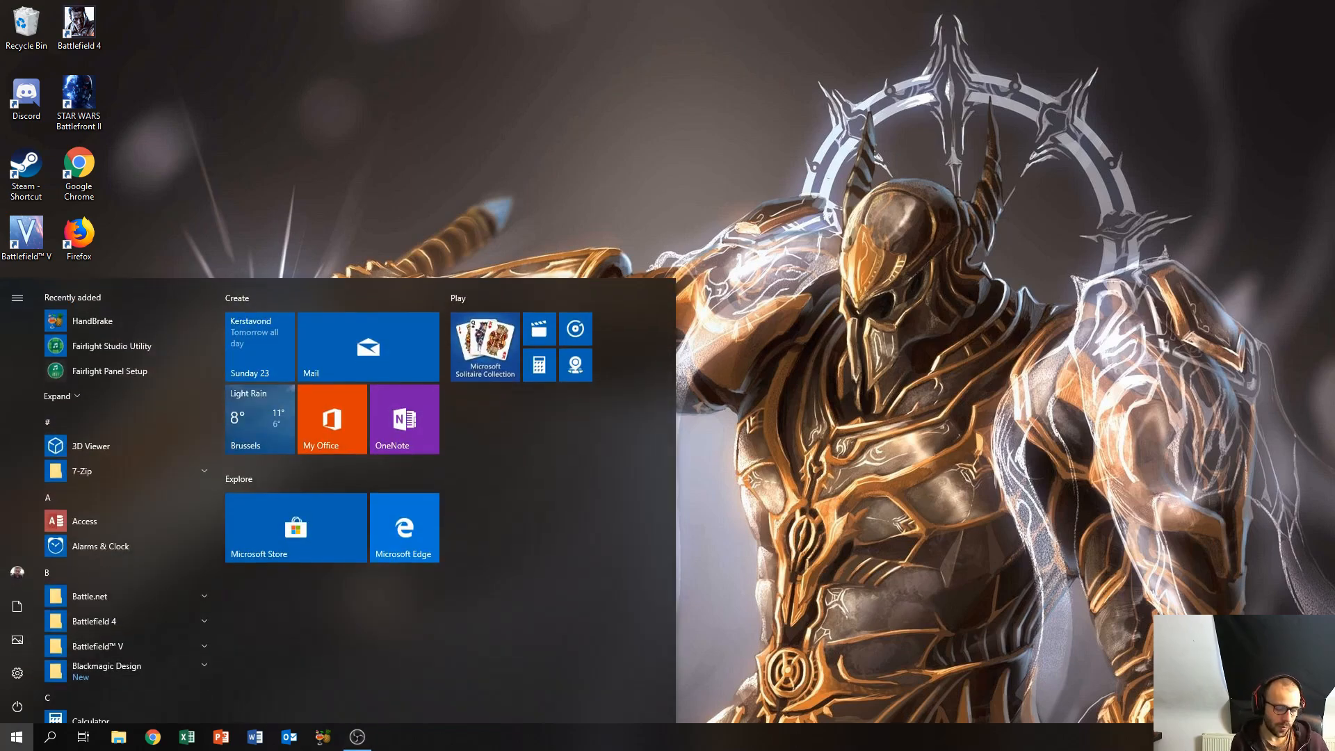
pyautogui.write('cmd')
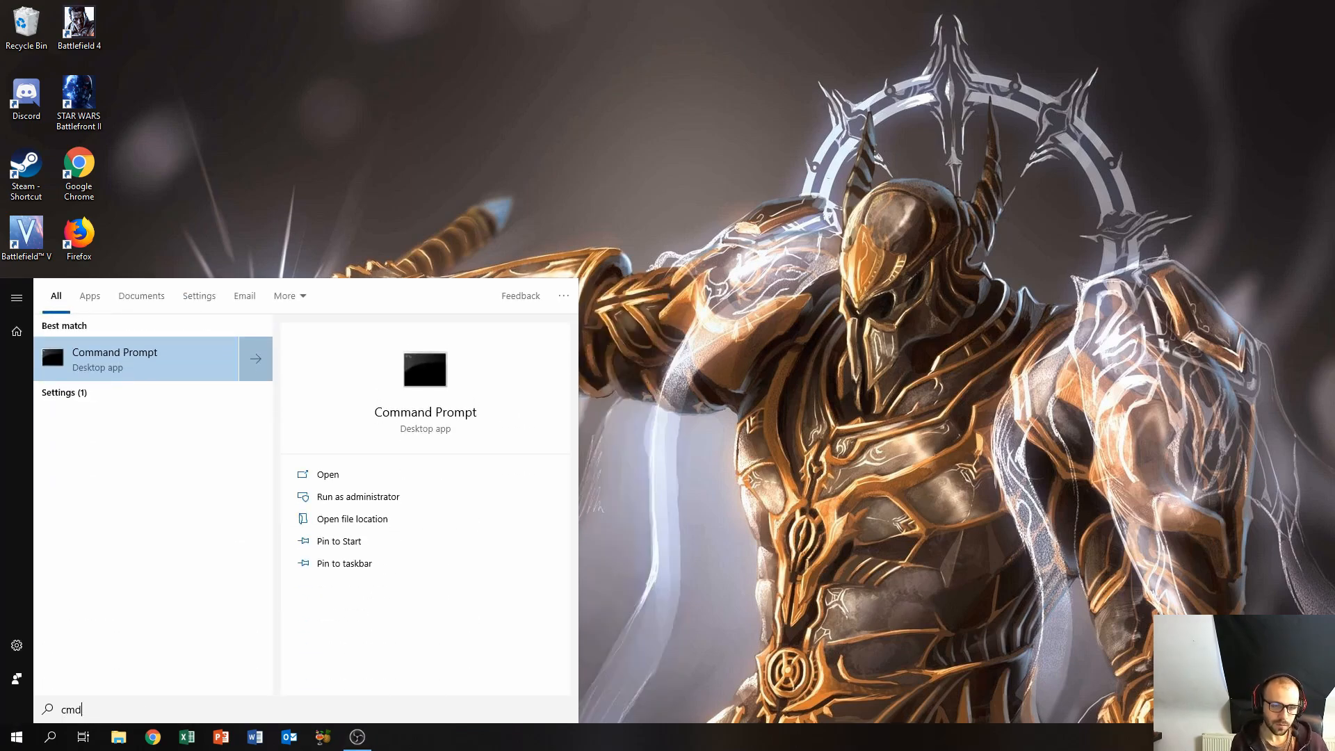
pyautogui.click(327, 475)
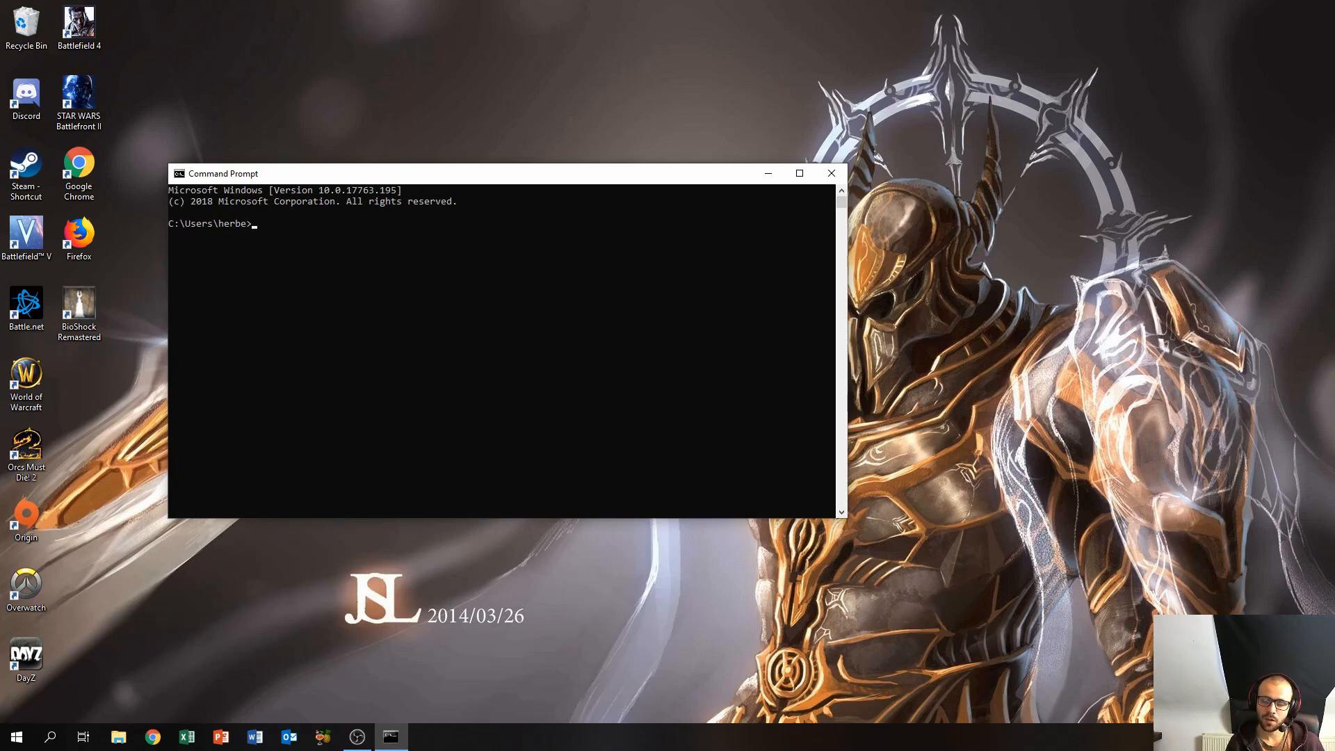
# - Run ipconfig and highlight the Ethernet adapter's local IPv6 address in the output
pyautogui.write('ip')
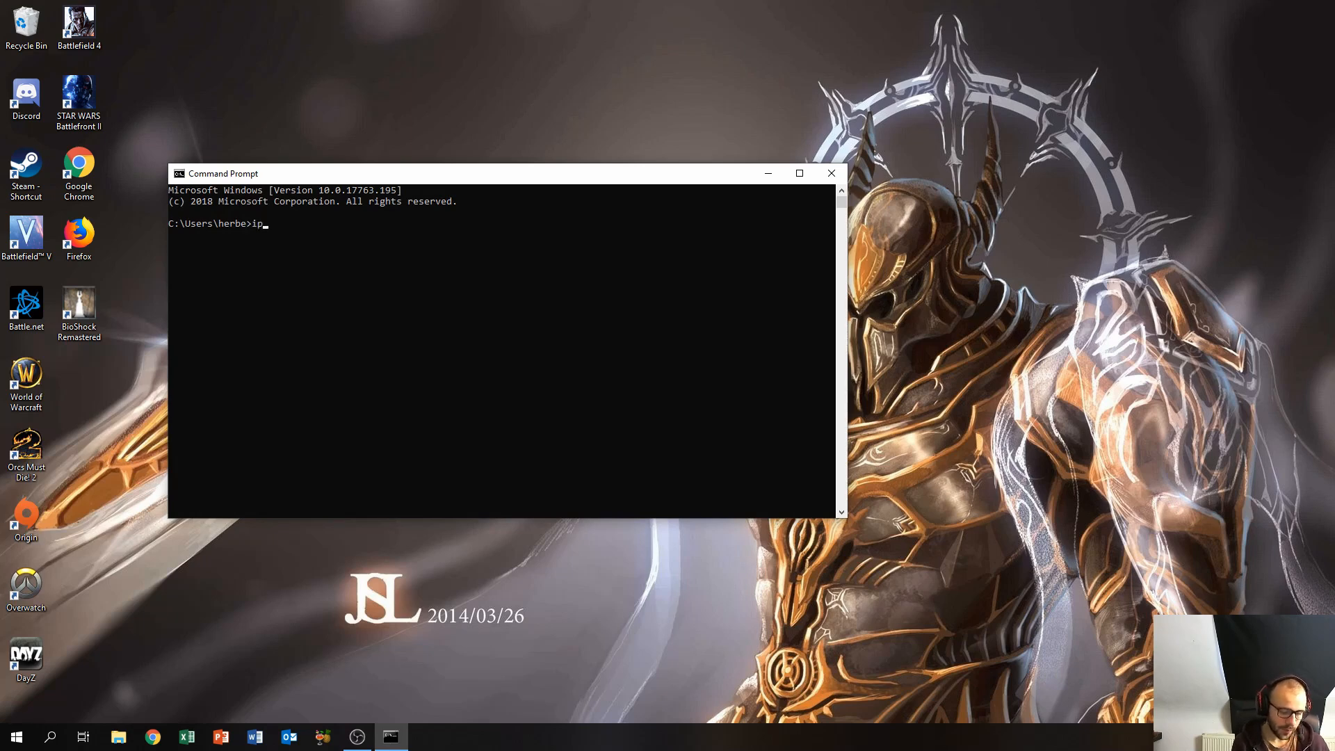
pyautogui.write('config')
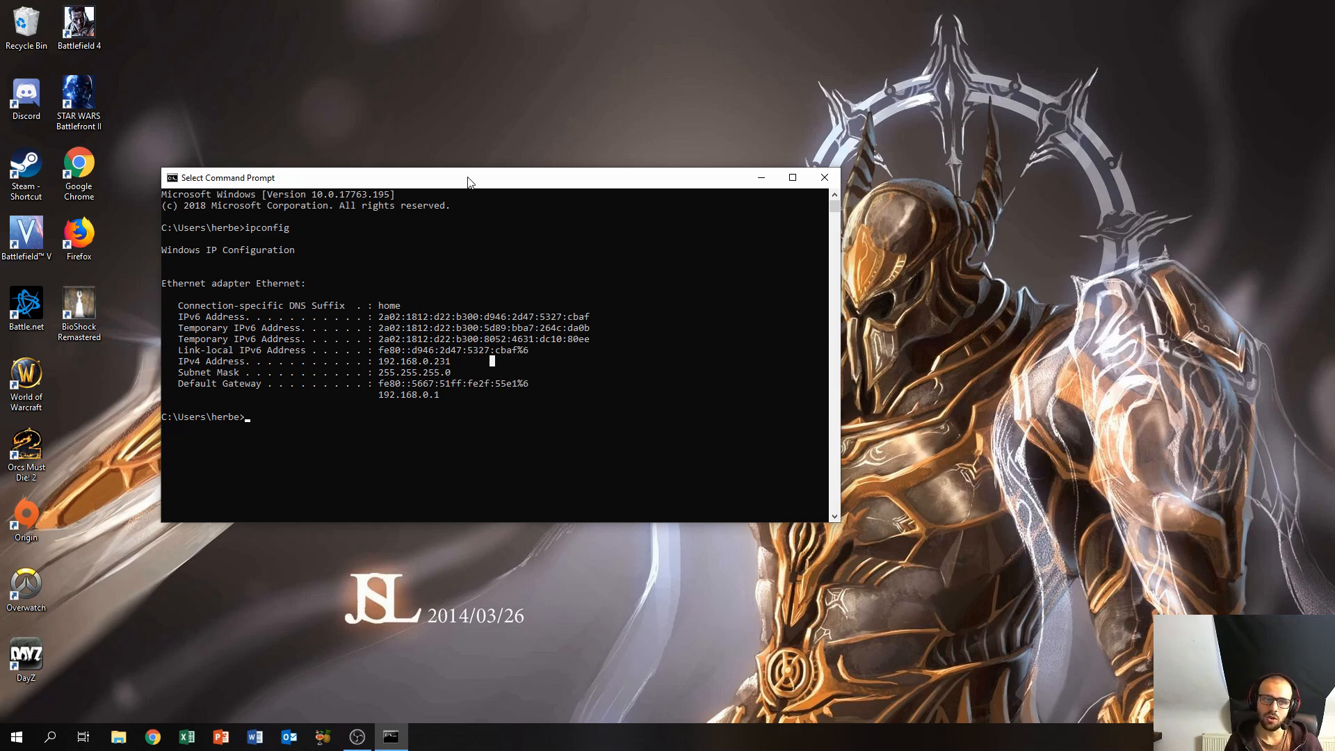
pyautogui.moveTo(381, 324)
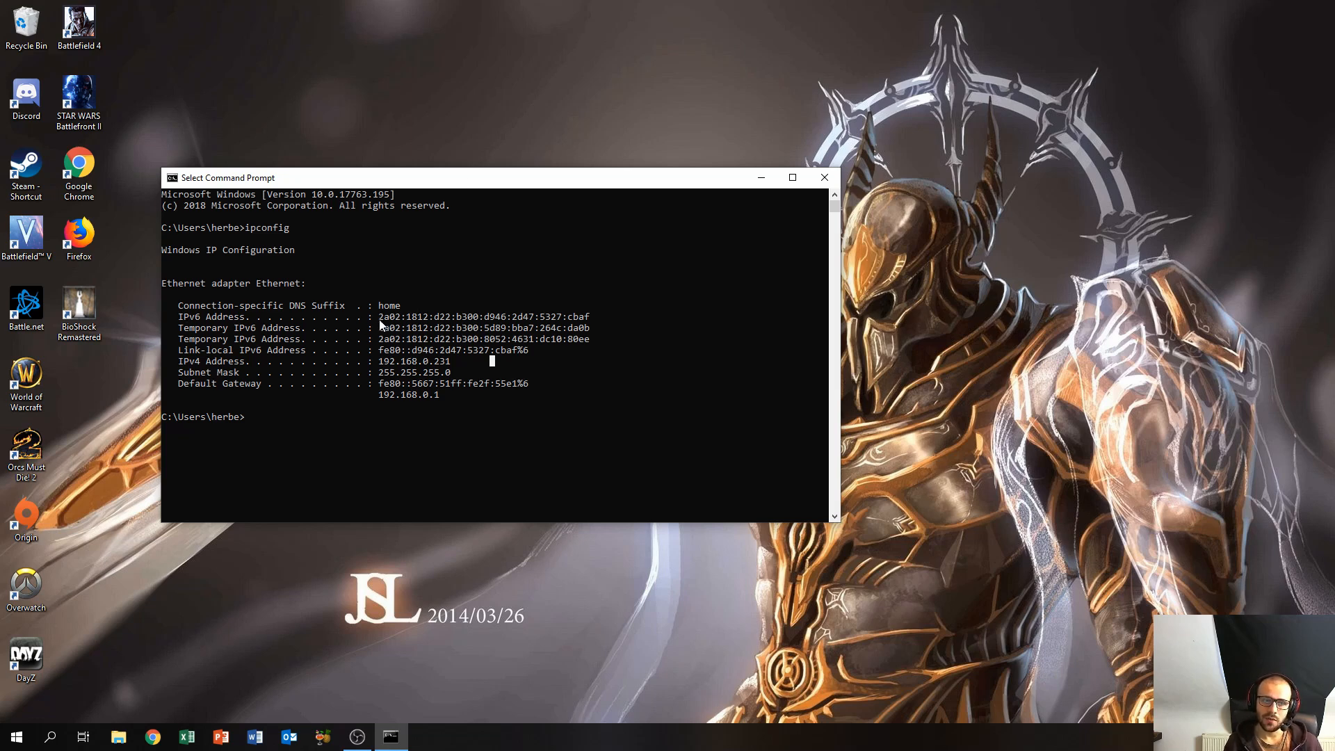
pyautogui.moveTo(378, 315); pyautogui.dragTo(506, 315)
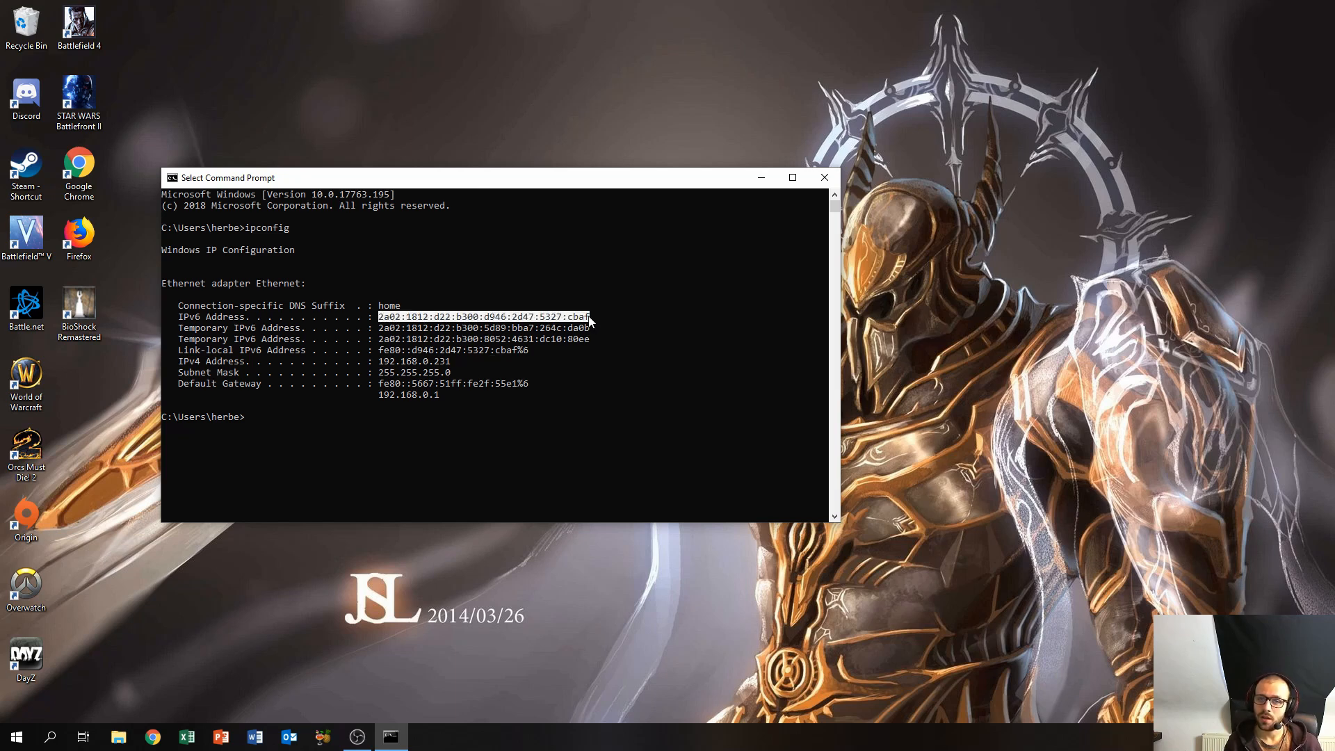
pyautogui.moveTo(392, 373)
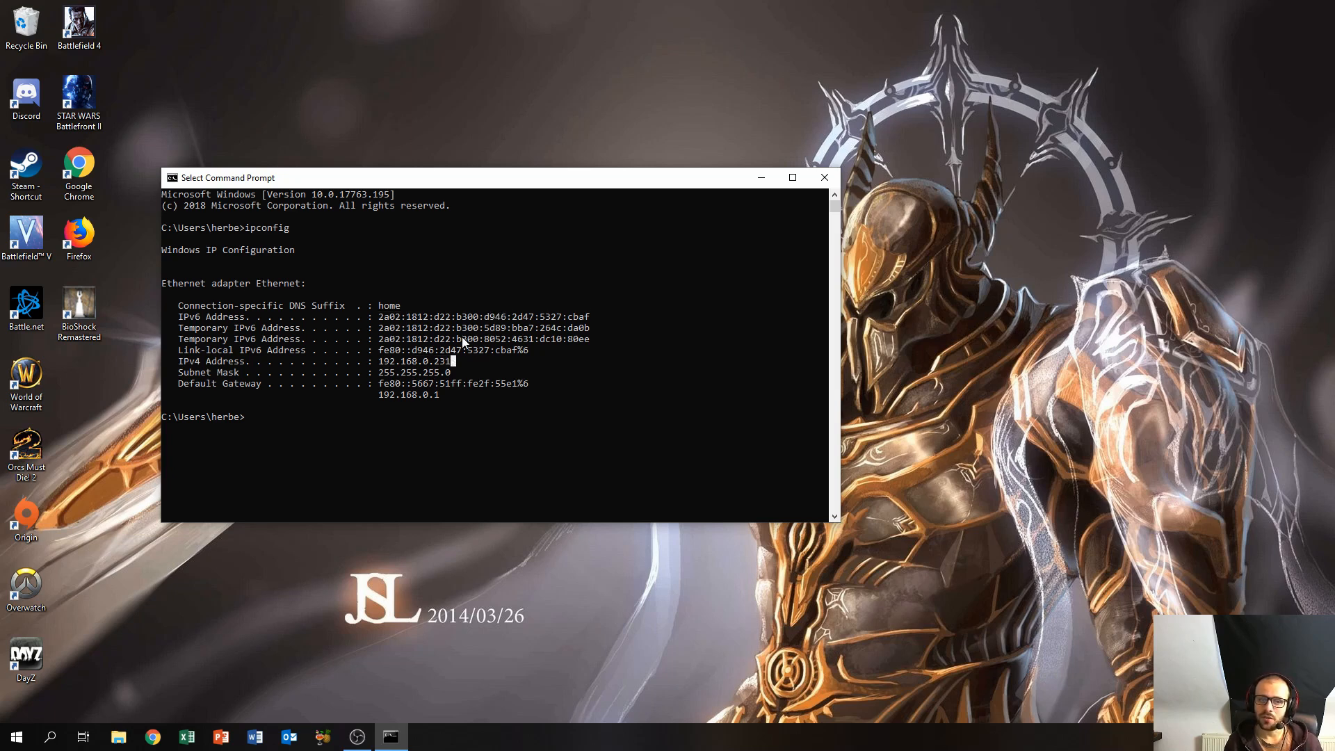
pyautogui.moveTo(455, 304)
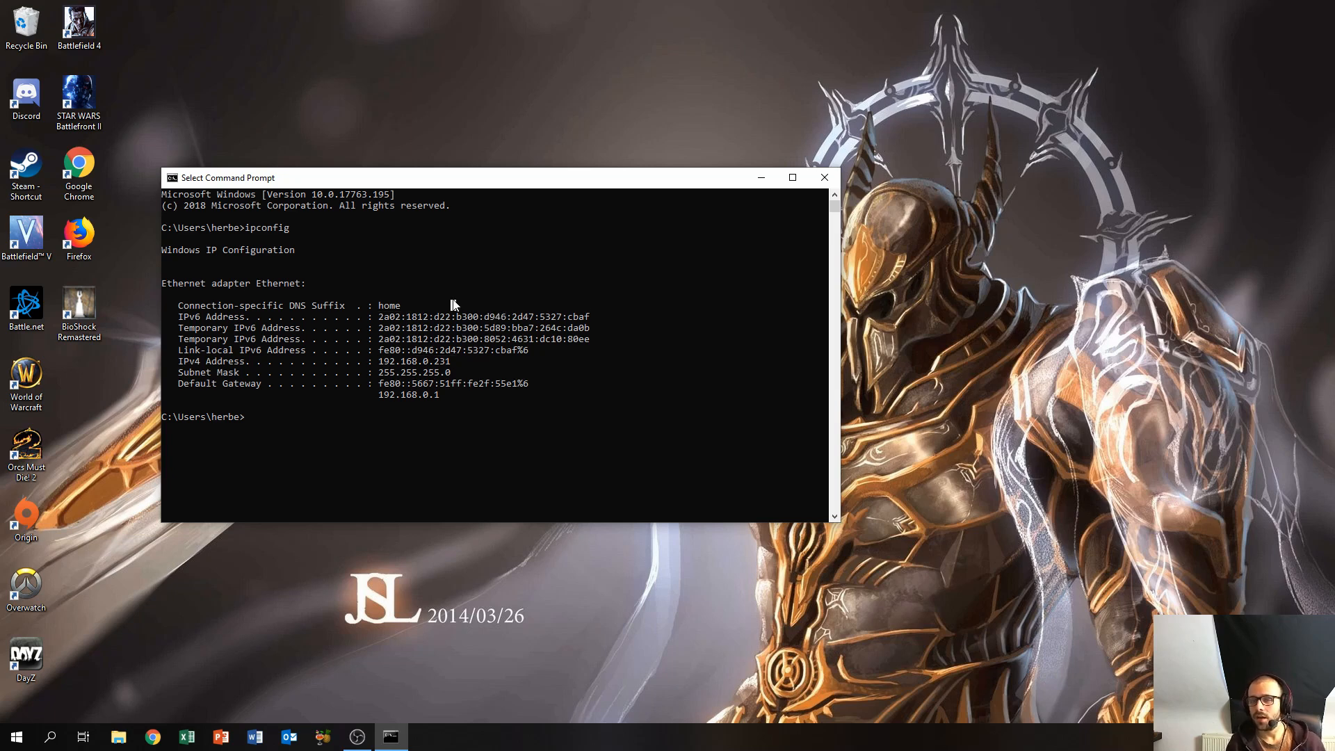
# - Minimize Command Prompt and launch Firefox from its desktop shortcut
pyautogui.click(822, 176)
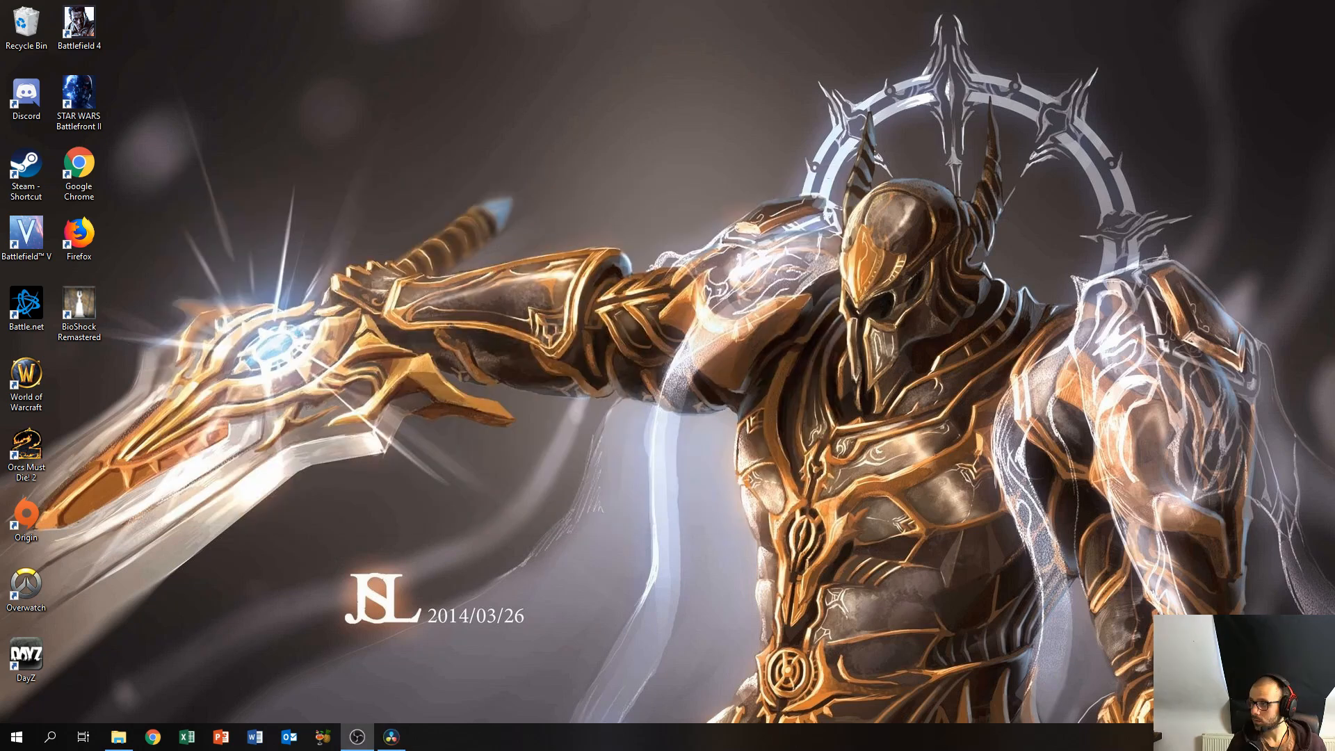
pyautogui.moveTo(1086, 367)
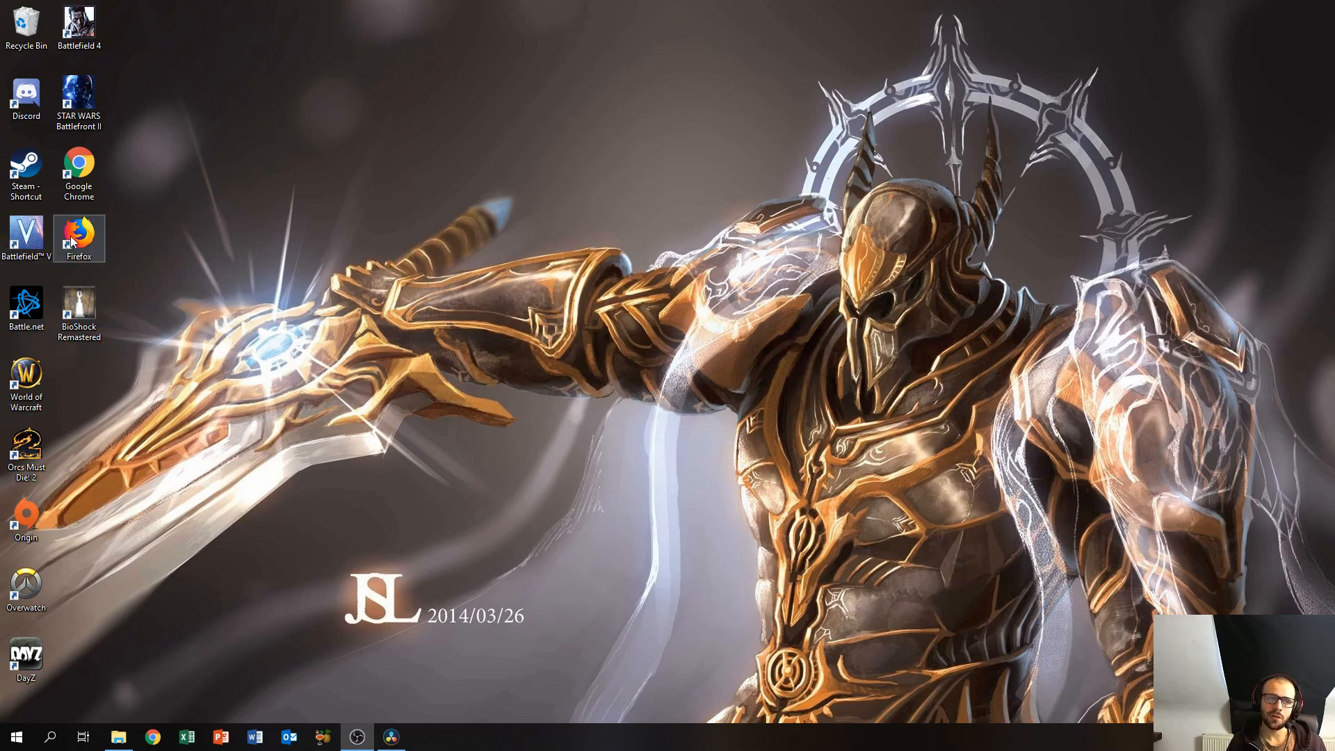
pyautogui.doubleClick(78, 238)
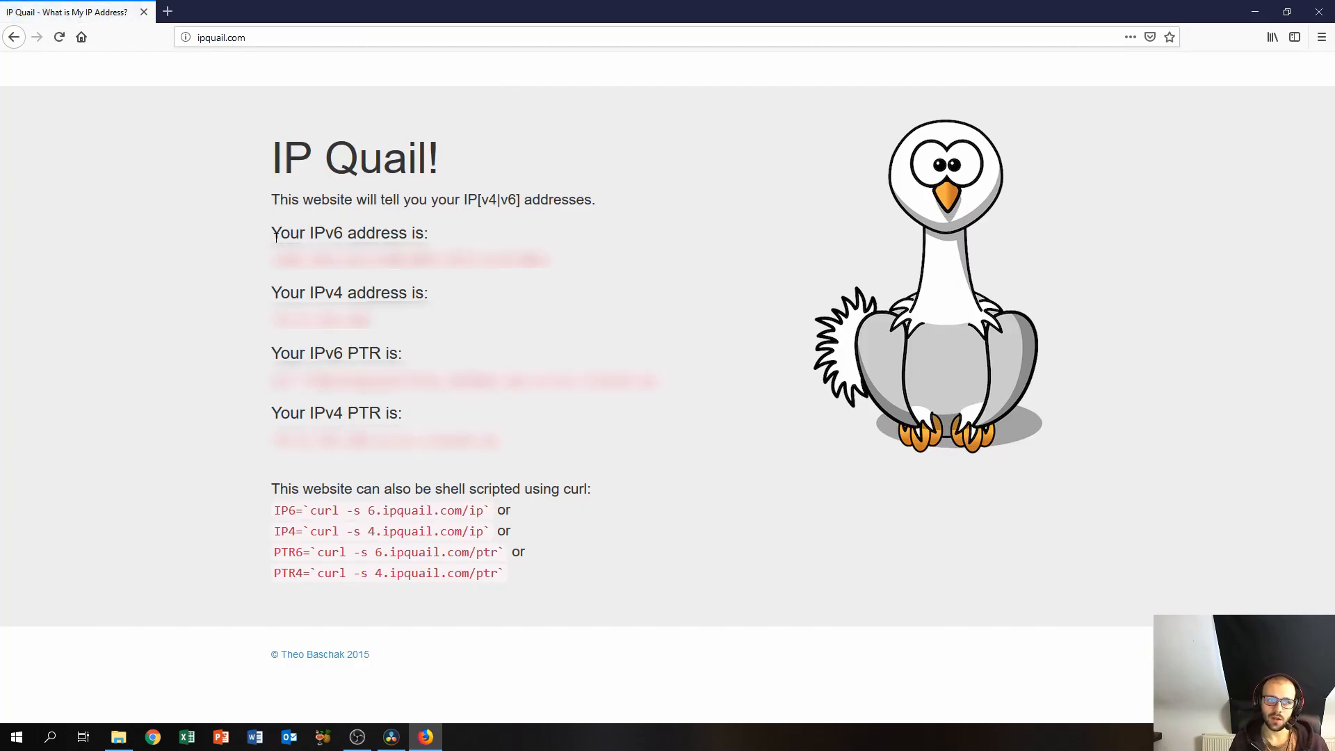
# - Highlight the 'Your IPv6 address is:' heading on ipquail.com, then deselect it
pyautogui.doubleClick(349, 232)
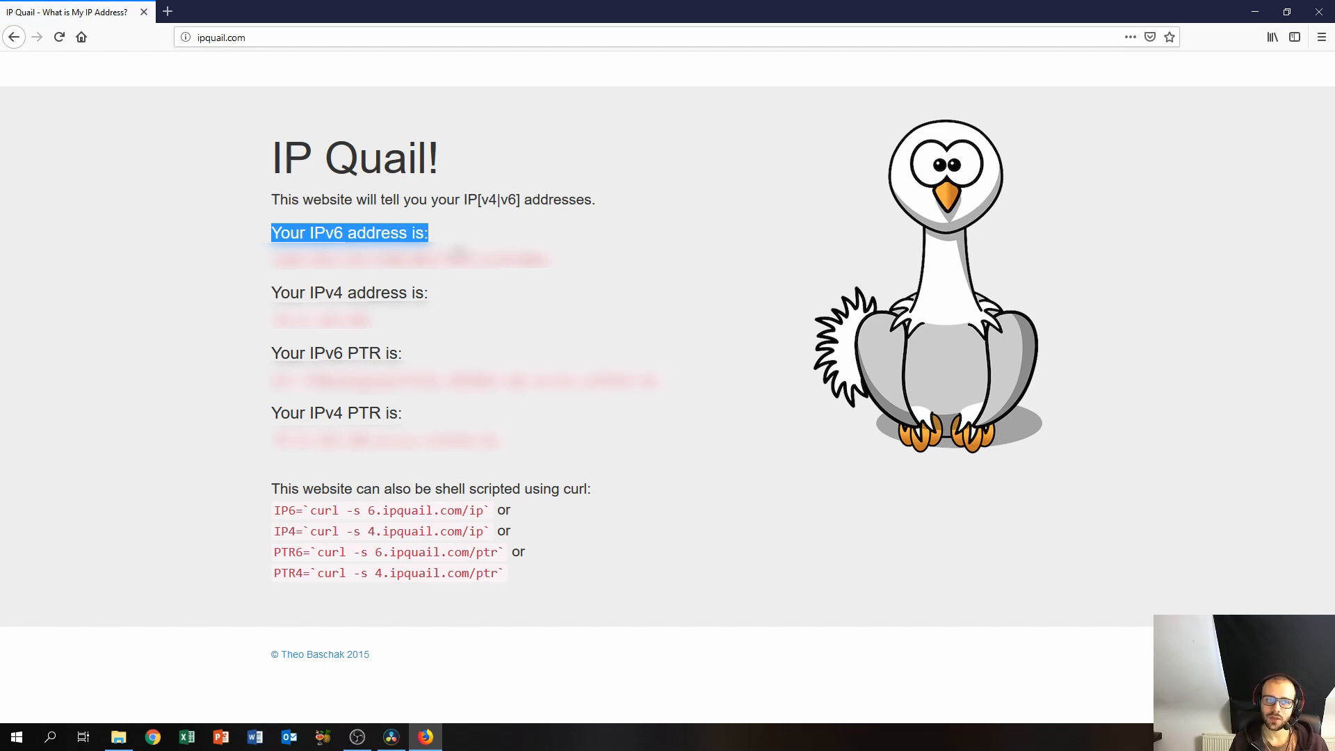
pyautogui.click(276, 294)
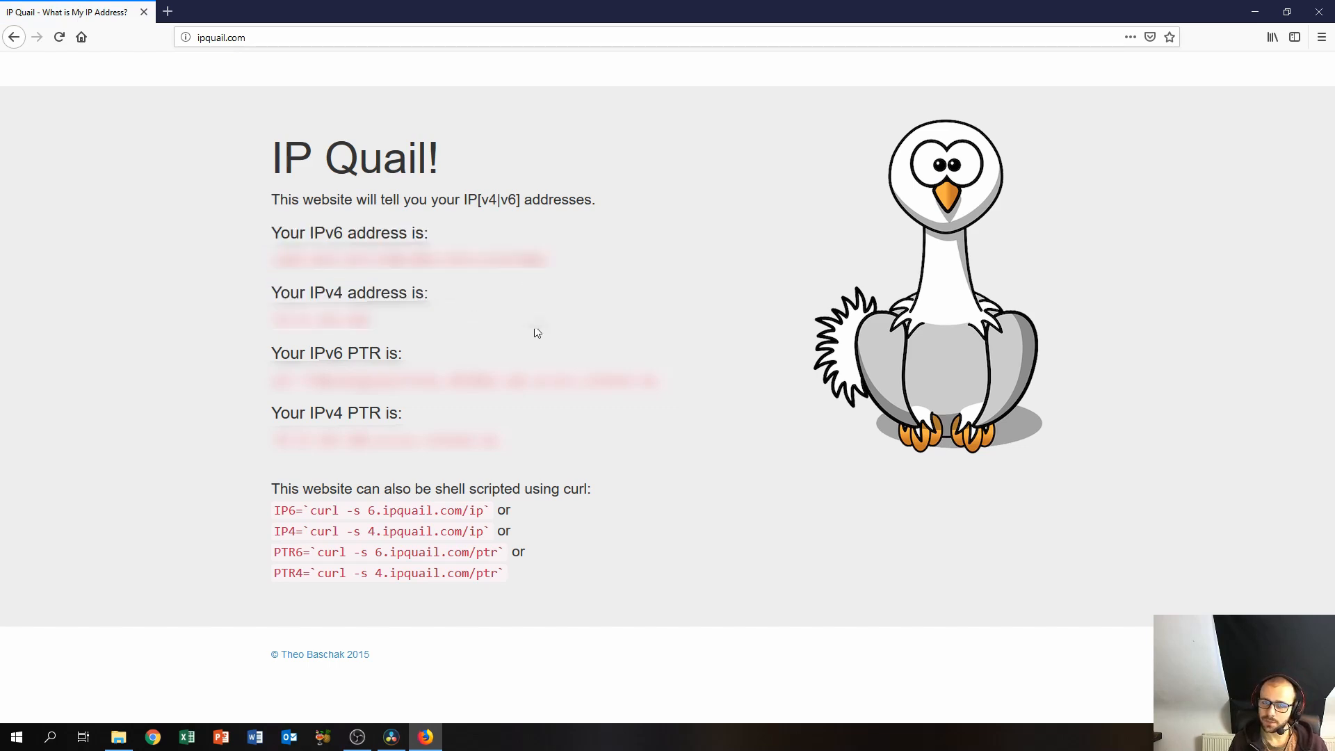
pyautogui.moveTo(244, 254)
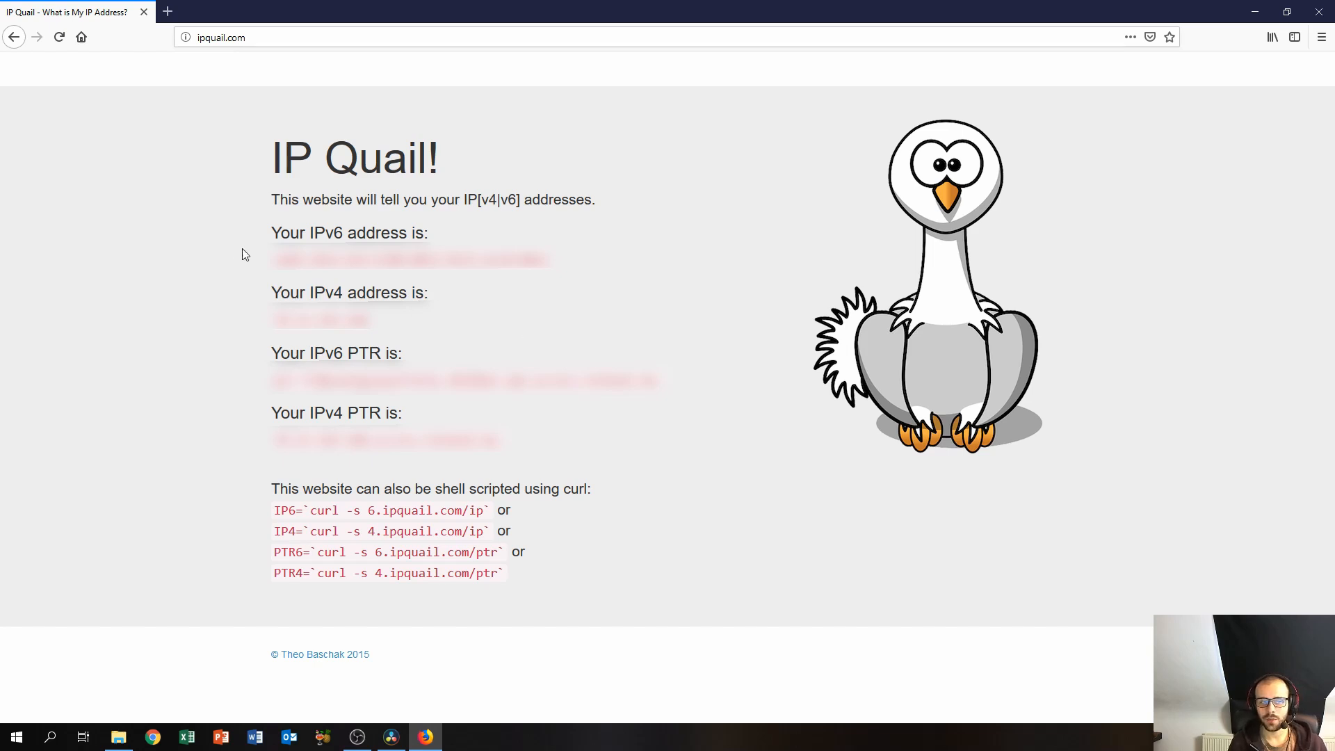
pyautogui.moveTo(620, 267)
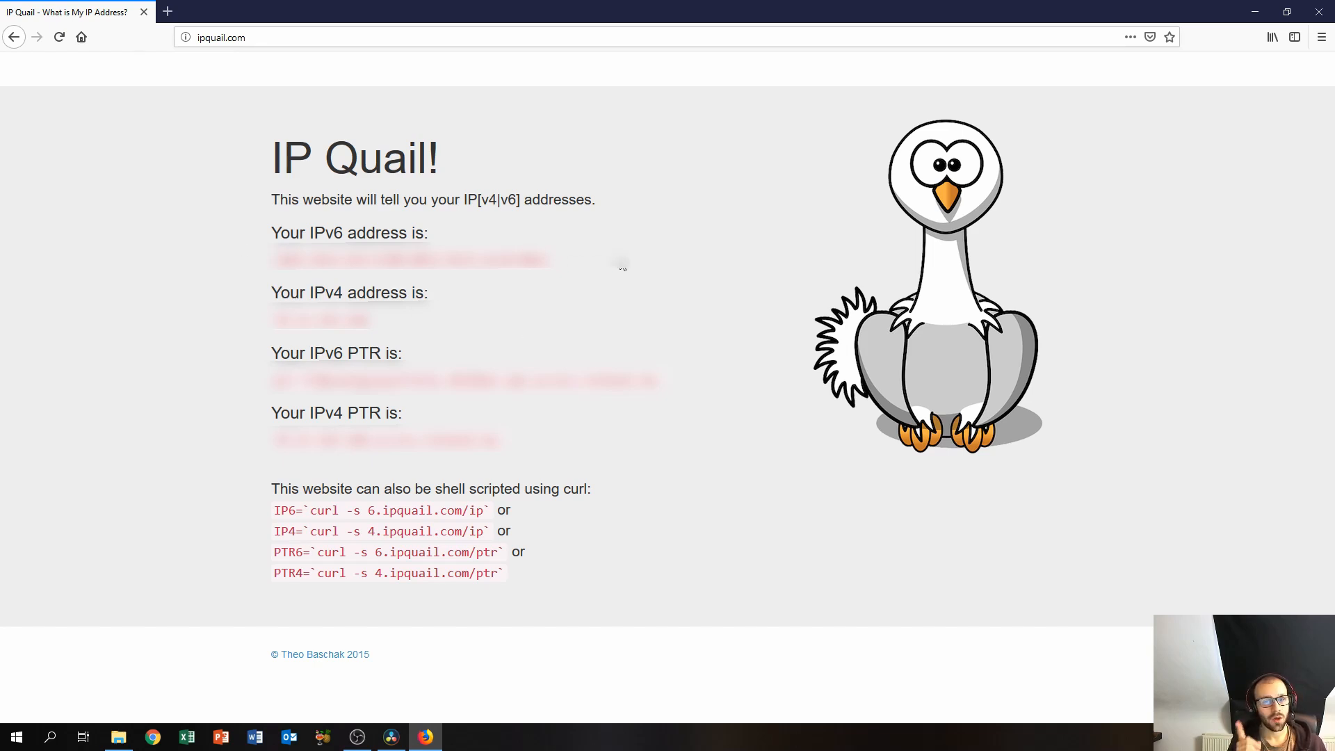